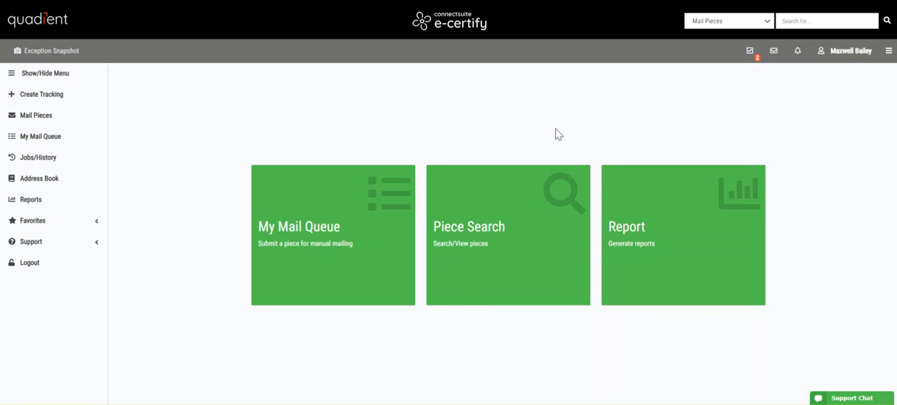
mouse_move(487, 206)
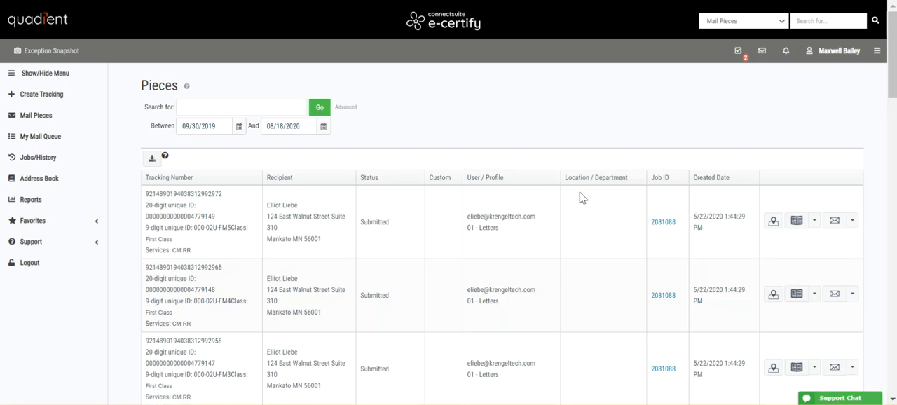
mouse_move(345, 216)
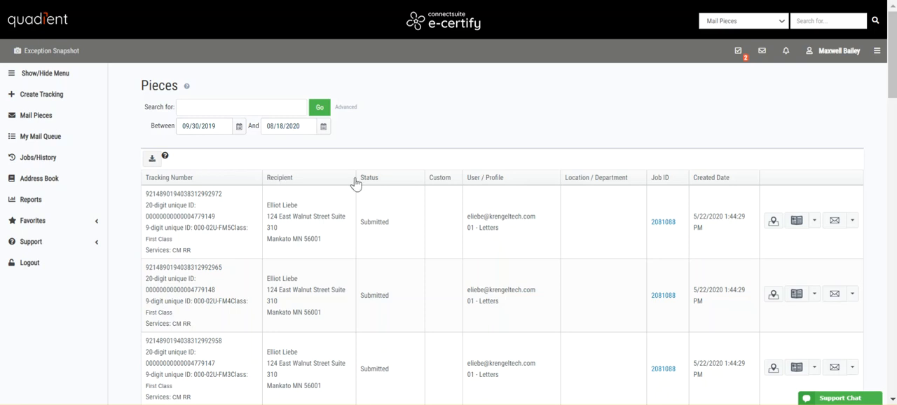
mouse_move(648, 180)
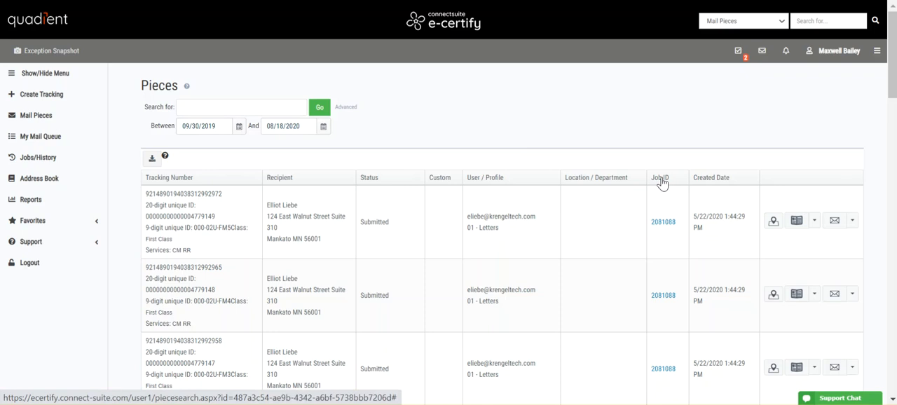
mouse_move(266, 184)
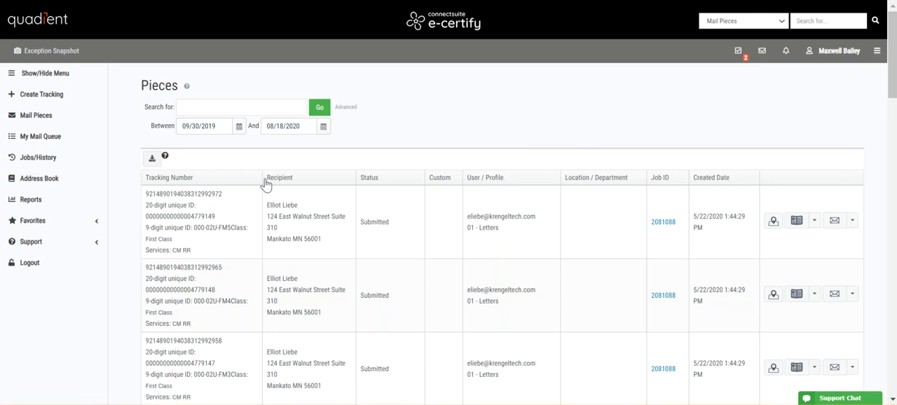
Select the Between start date field of the Pieces search range.
left_click(203, 126)
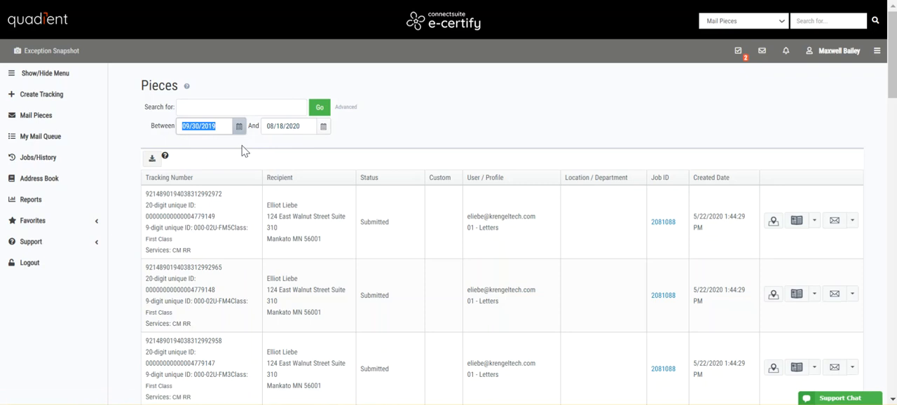
mouse_move(343, 108)
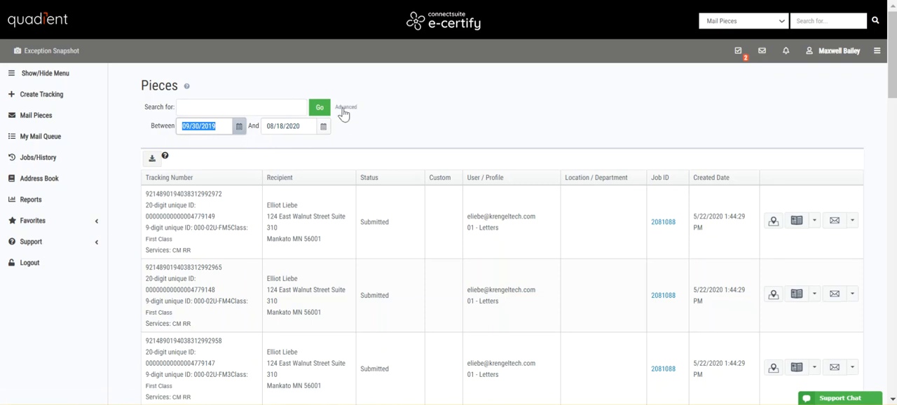
Filter pieces by status 'Not =' Delivered with POD TRUE, then run the search.
left_click(345, 108)
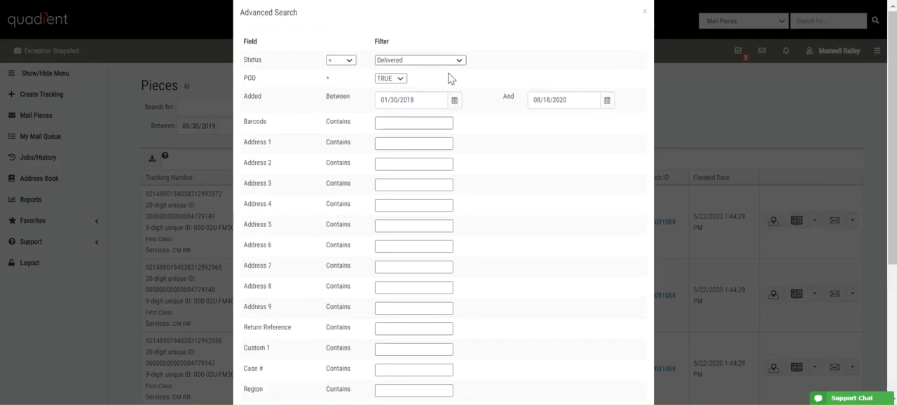
left_click(419, 60)
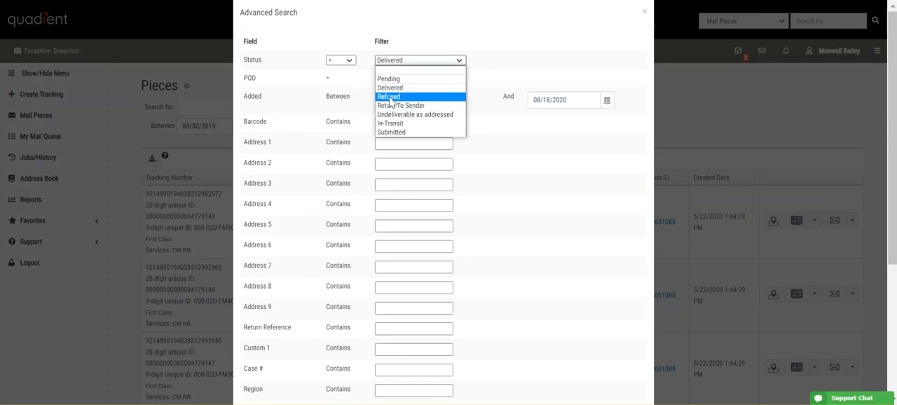
mouse_move(404, 96)
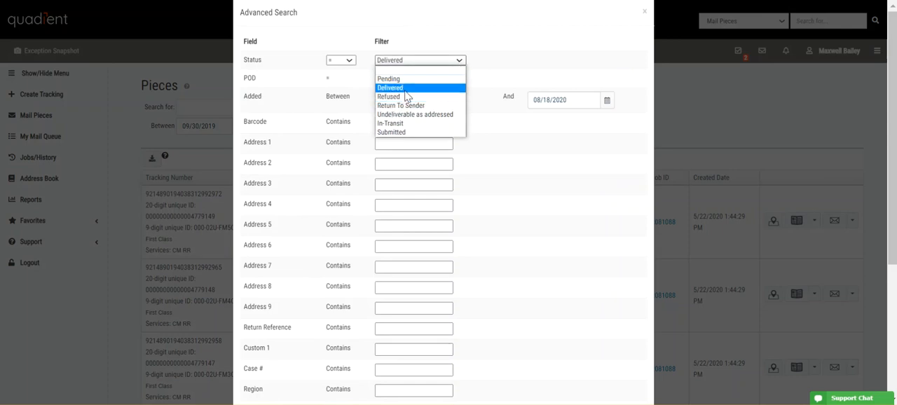
left_click(390, 87)
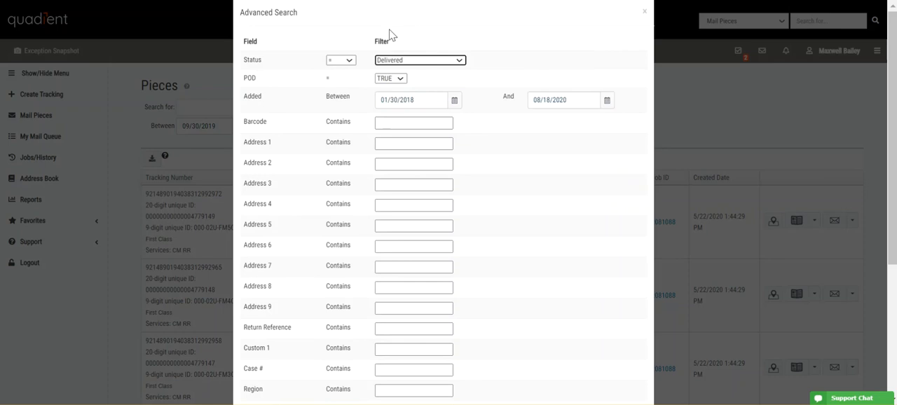
left_click(340, 60)
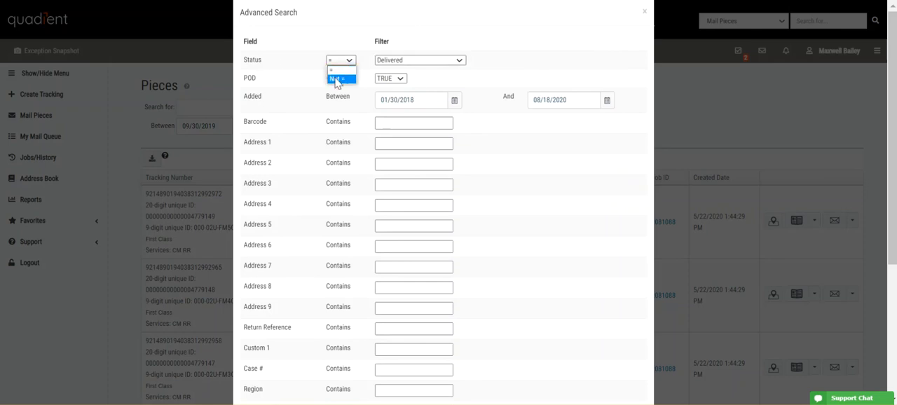
left_click(340, 79)
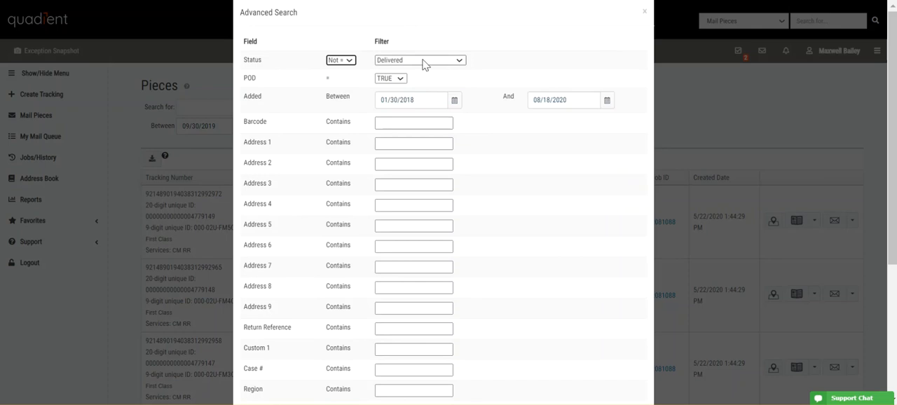
left_click(390, 77)
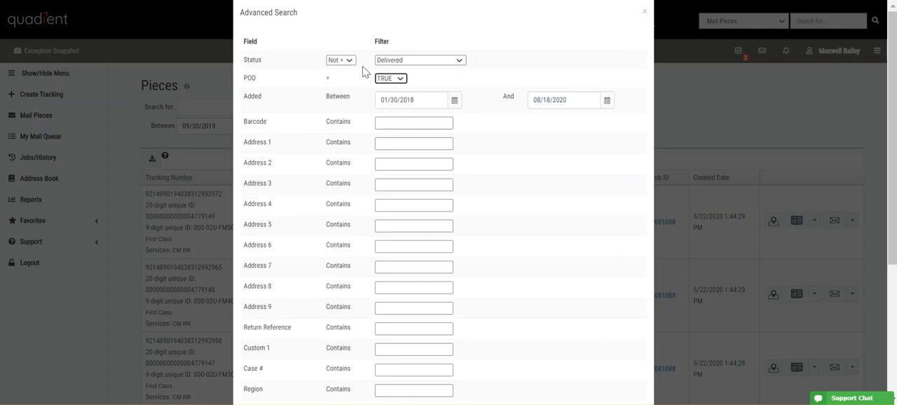
scroll("down", 3)
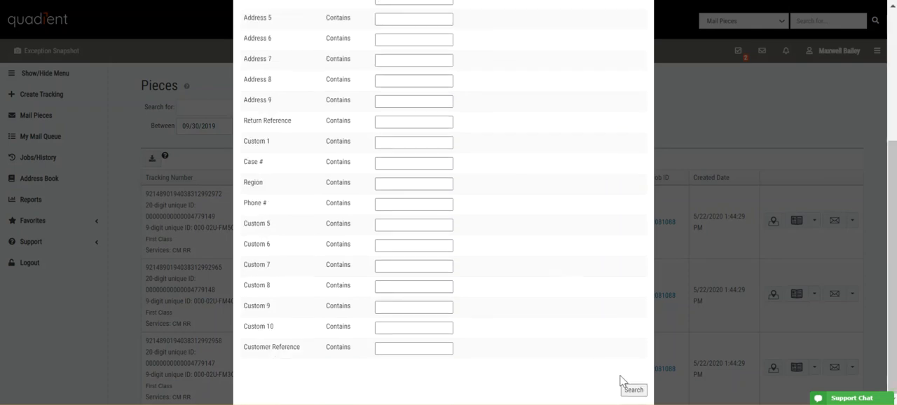
left_click(633, 390)
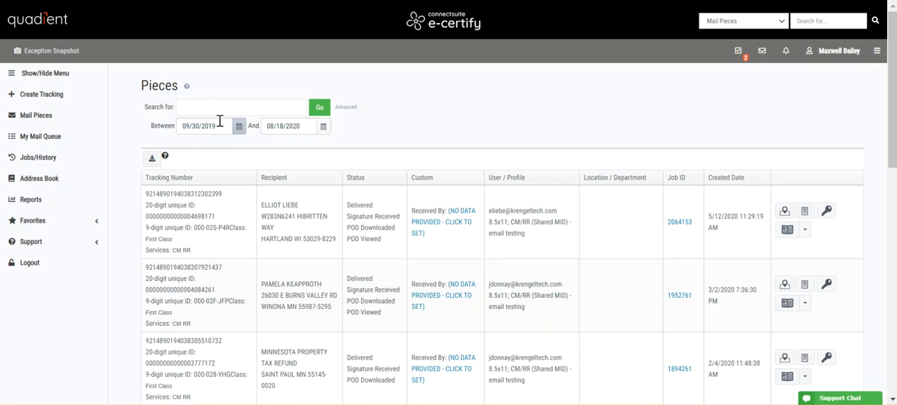
mouse_move(363, 228)
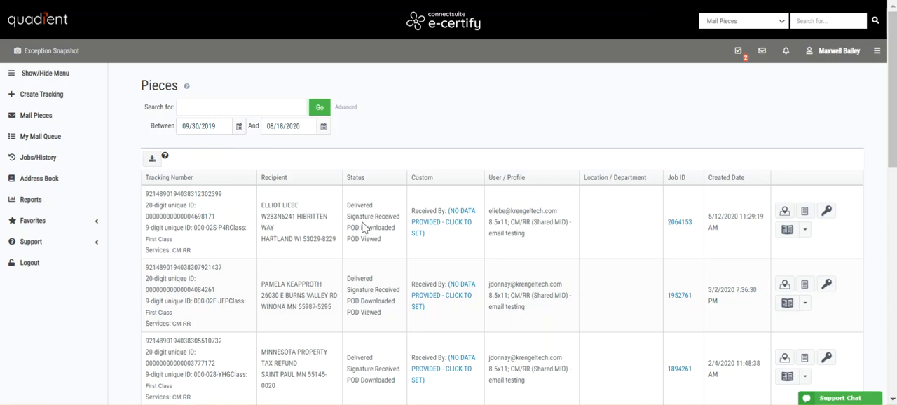
mouse_move(370, 223)
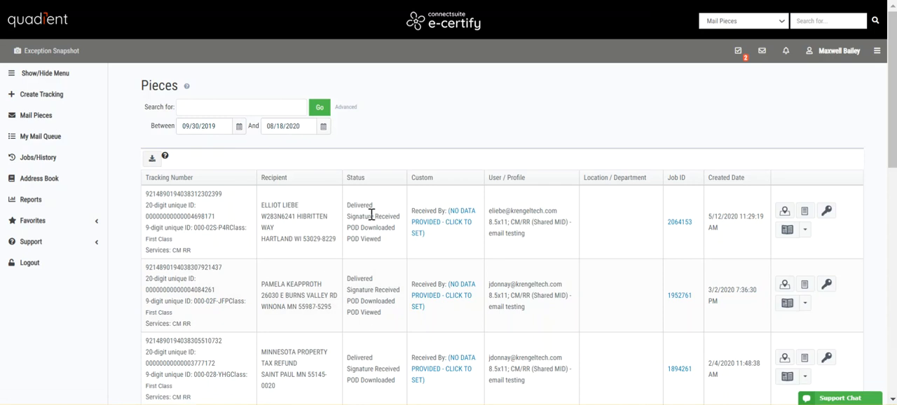
mouse_move(217, 179)
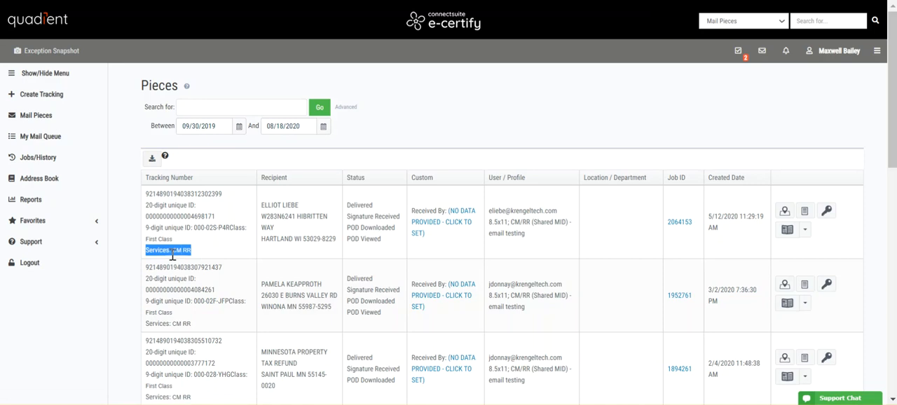
mouse_move(168, 249)
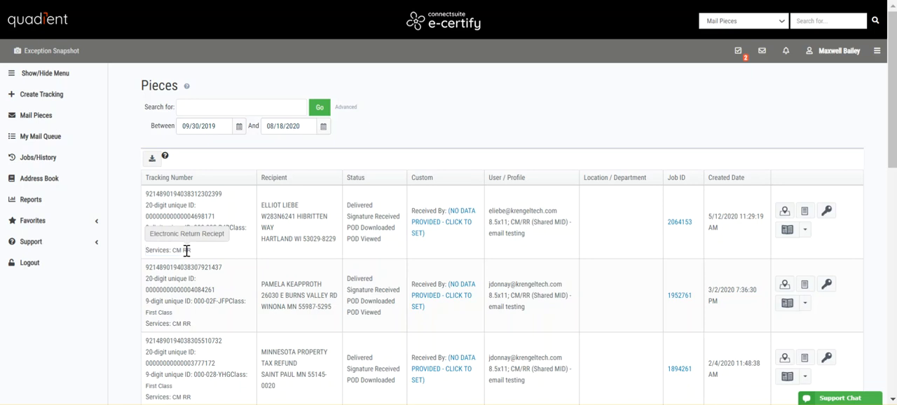
mouse_move(253, 175)
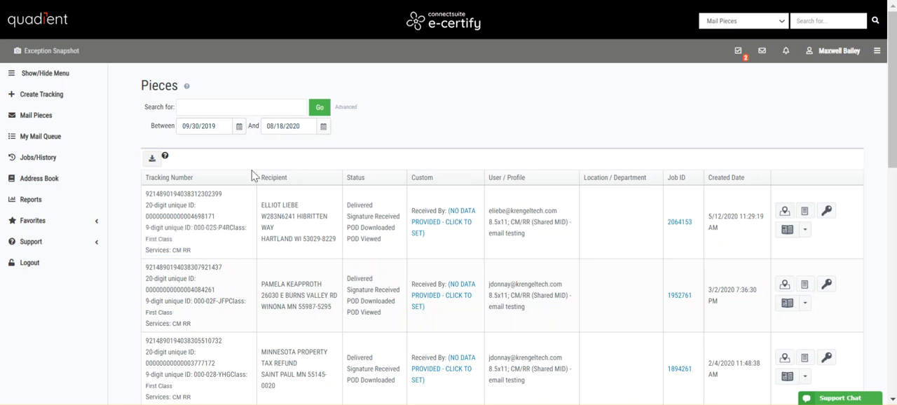
mouse_move(372, 170)
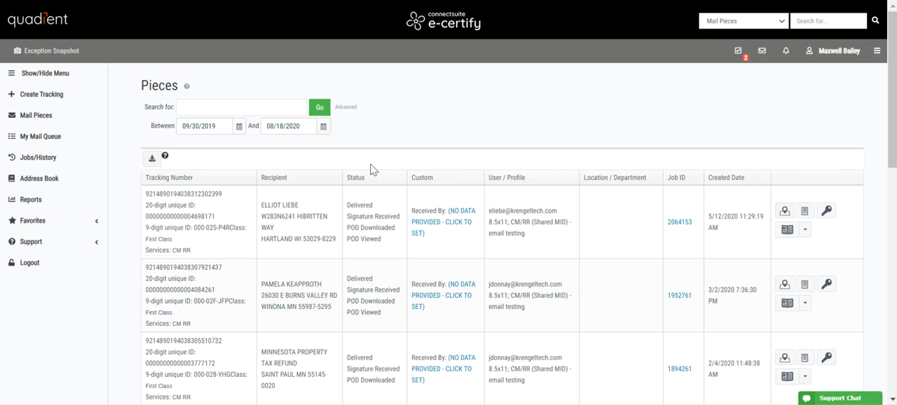
mouse_move(348, 217)
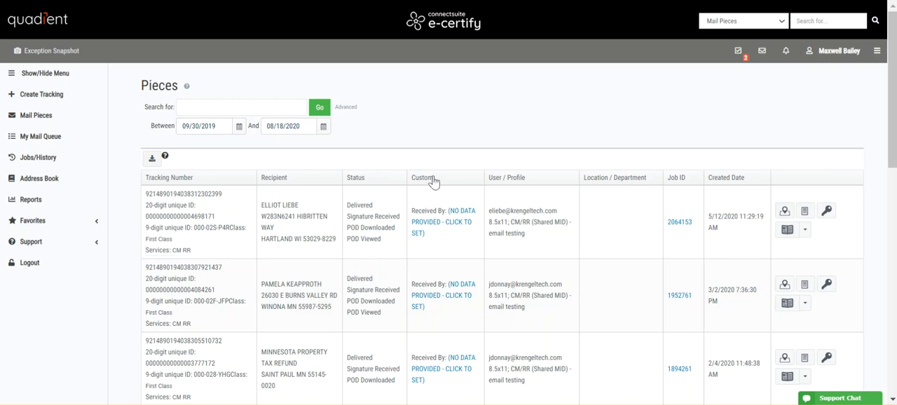
mouse_move(431, 206)
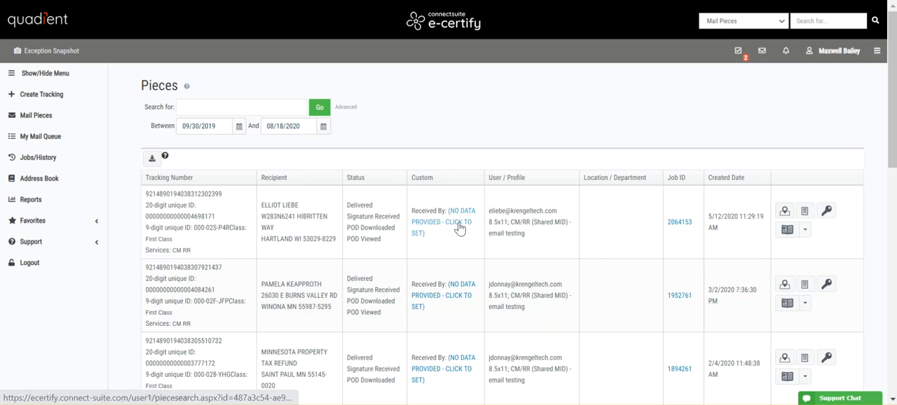
Open the Received By entry from the first piece's Custom column.
left_click(441, 226)
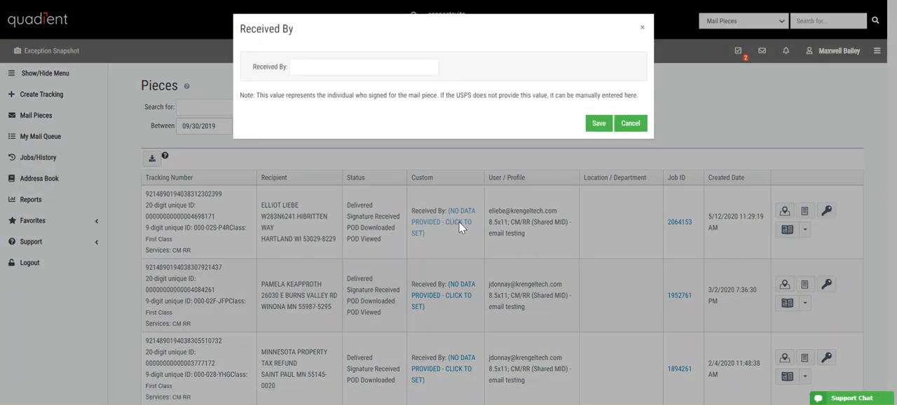
mouse_move(322, 96)
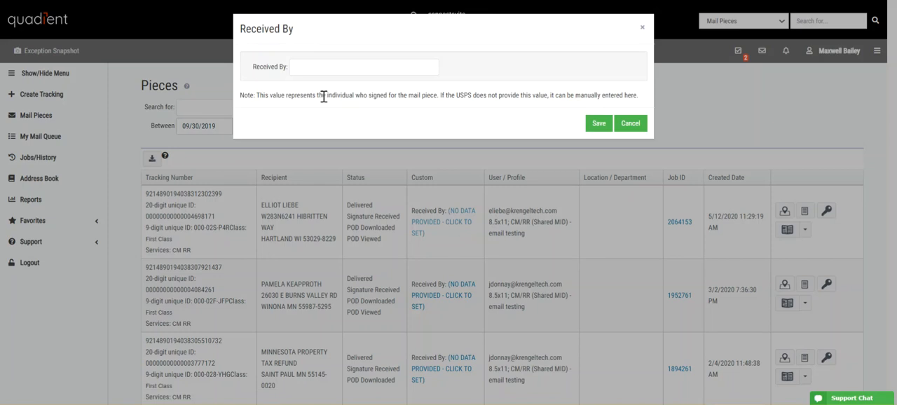
mouse_move(475, 111)
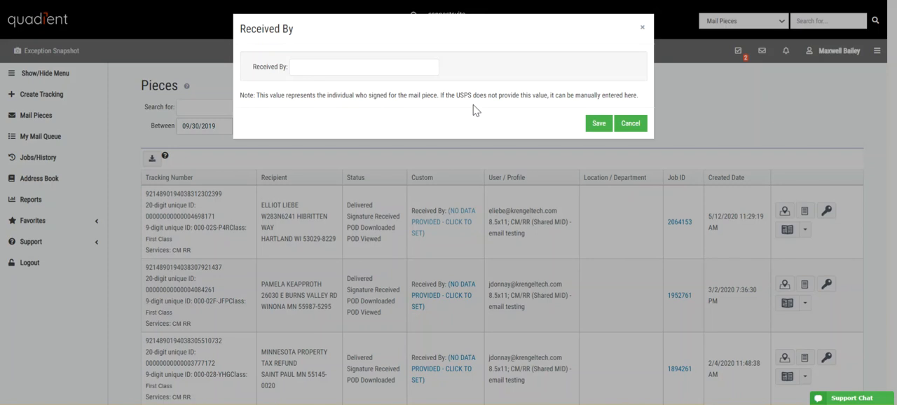
Cancel the Received By dialog without saving a name.
left_click(630, 122)
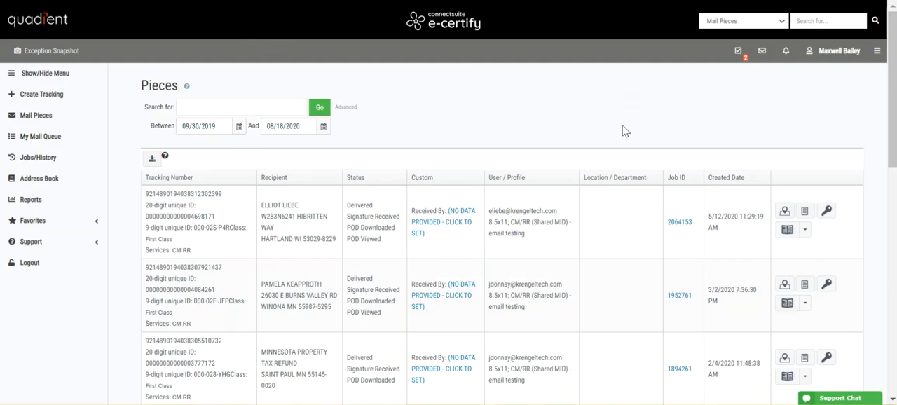
mouse_move(669, 153)
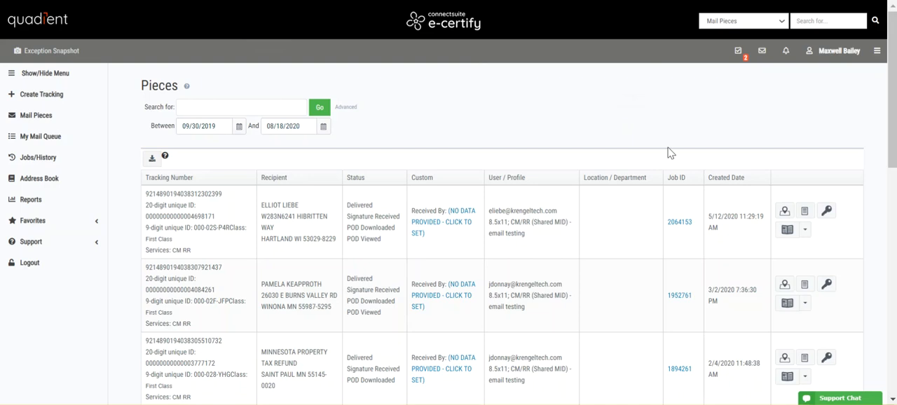
mouse_move(596, 170)
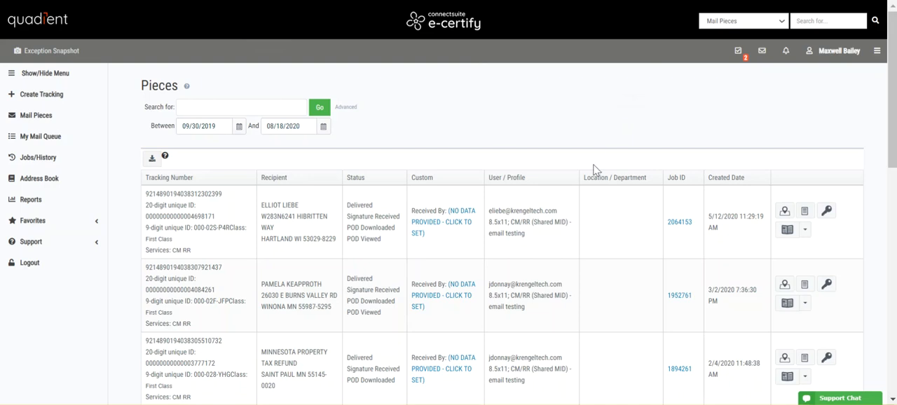
mouse_move(675, 202)
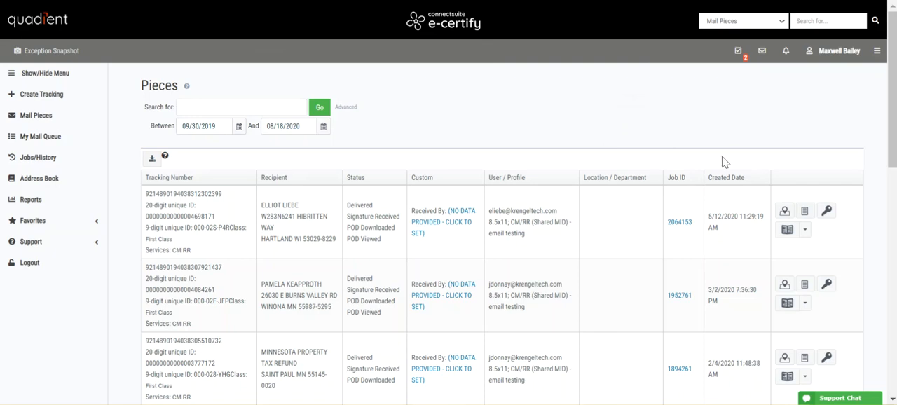
mouse_move(714, 214)
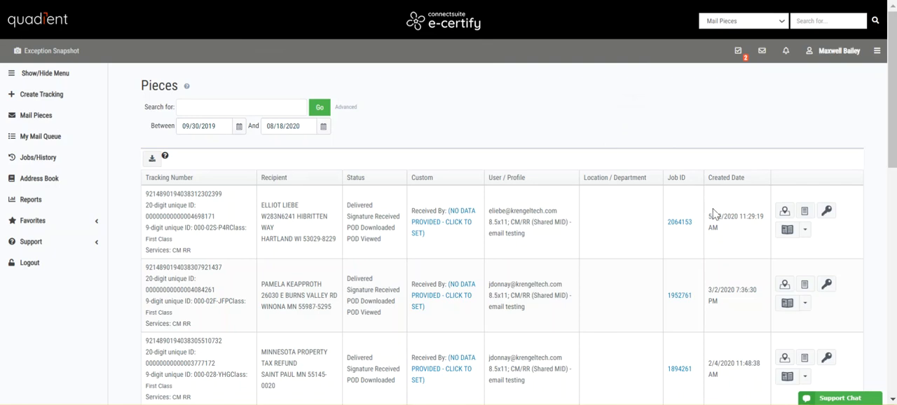
Follow the first piece's Job ID link 2064153 to the filtered Jobs page.
left_click(679, 221)
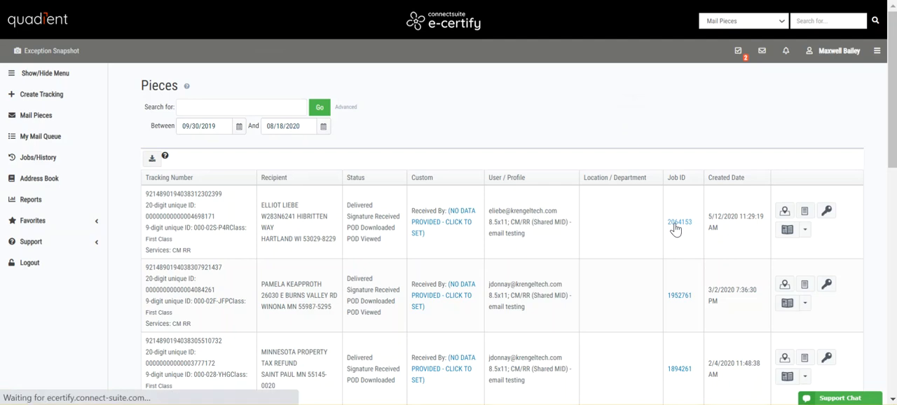
left_click(679, 222)
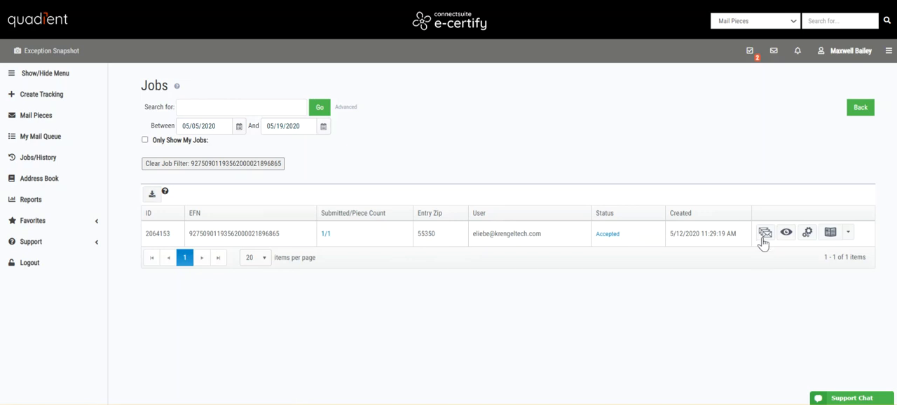
mouse_move(786, 232)
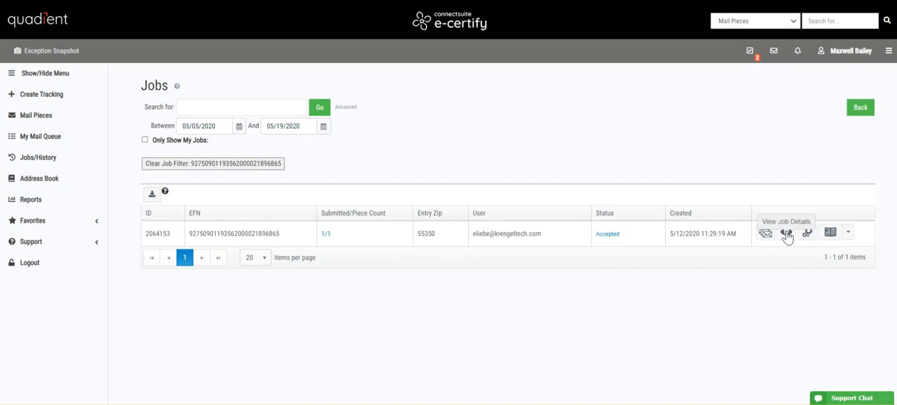
mouse_move(807, 232)
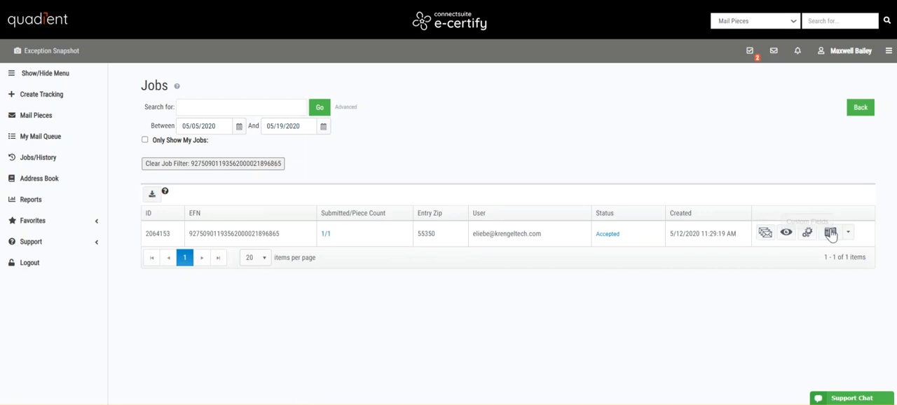
Open the PS3877 mailing book report from job 2064153's reports menu.
left_click(848, 232)
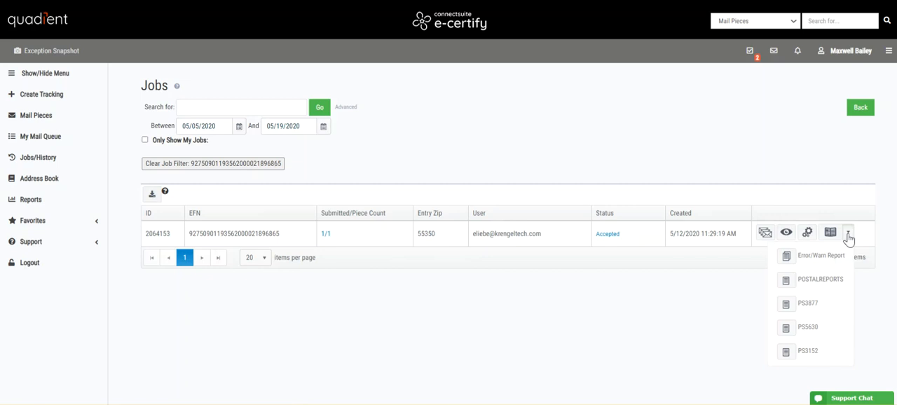
mouse_move(830, 304)
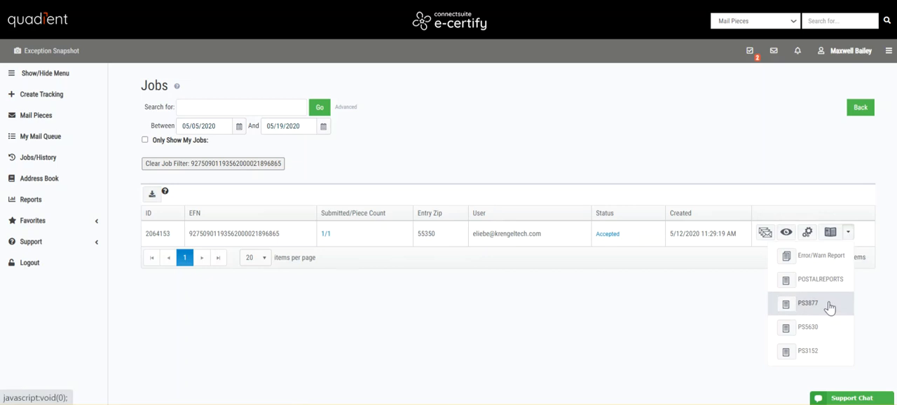
left_click(807, 303)
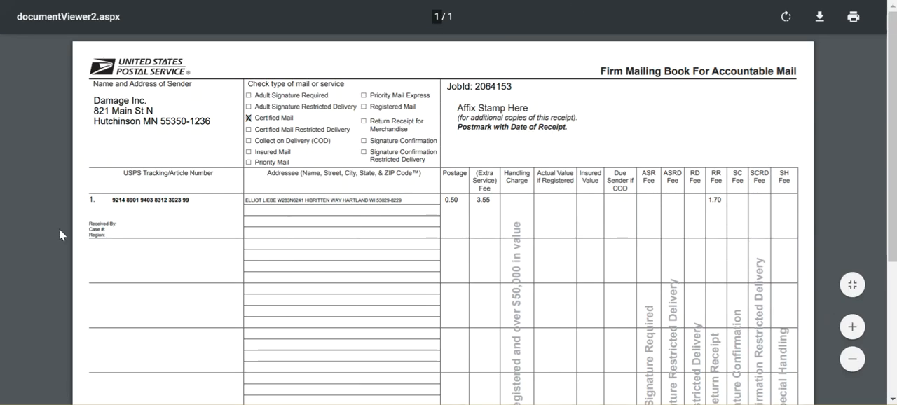
Close the PS3877 document viewer and return to the Jobs page.
double_click(103, 224)
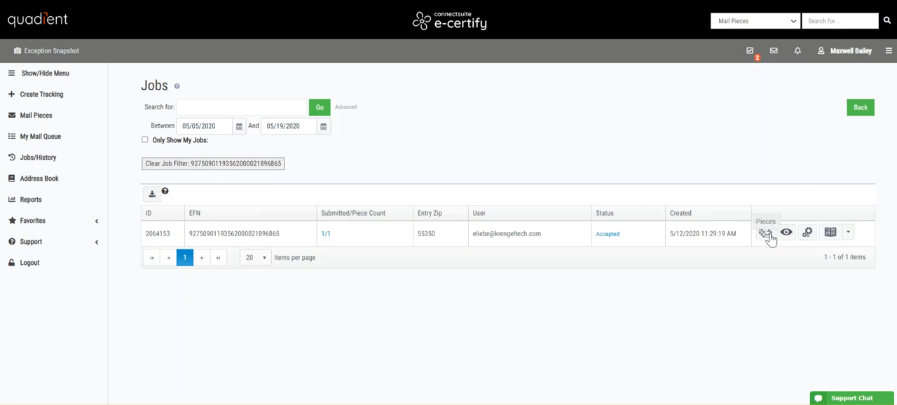
Show the Pieces page filtered to job 2064153's pieces.
left_click(766, 232)
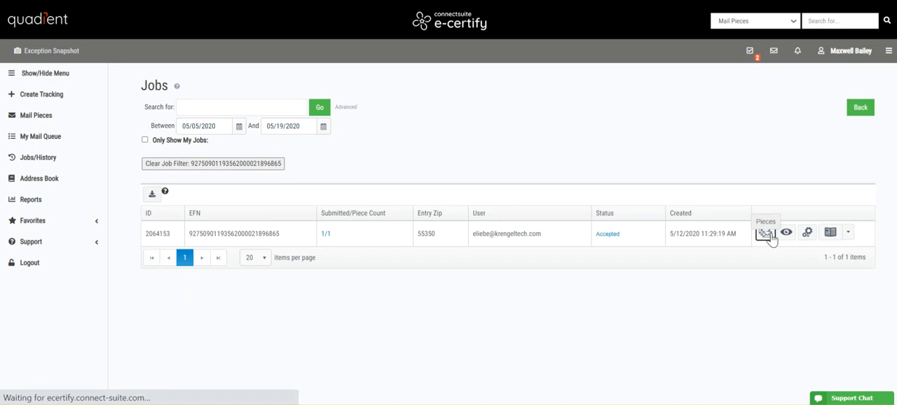
left_click(765, 232)
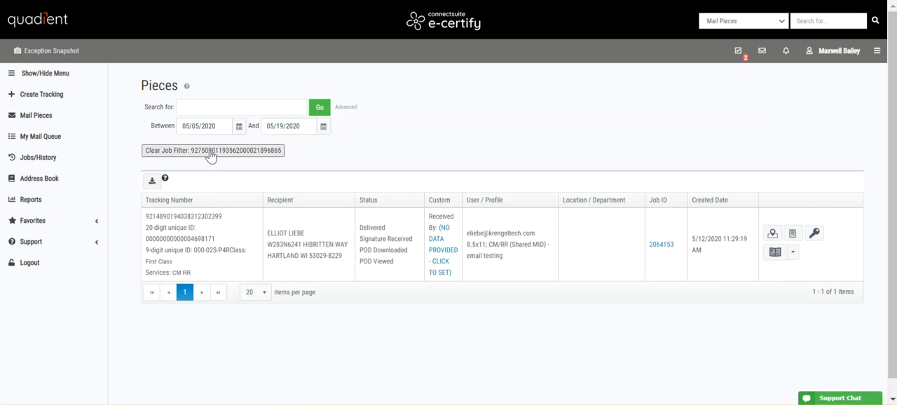
Clear the job filter and inspect the Tracking, report and email menus on piece rows.
left_click(213, 150)
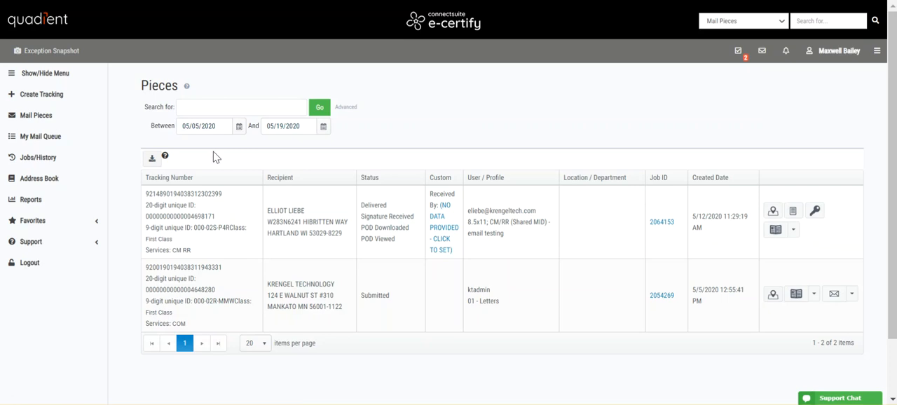
mouse_move(758, 287)
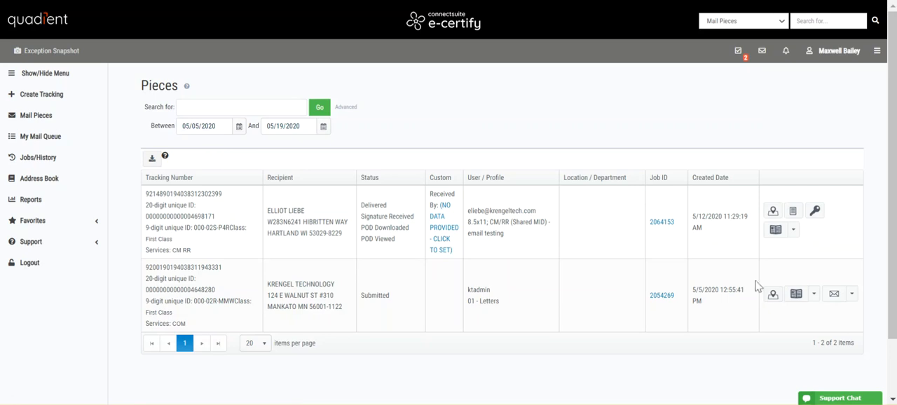
mouse_move(773, 294)
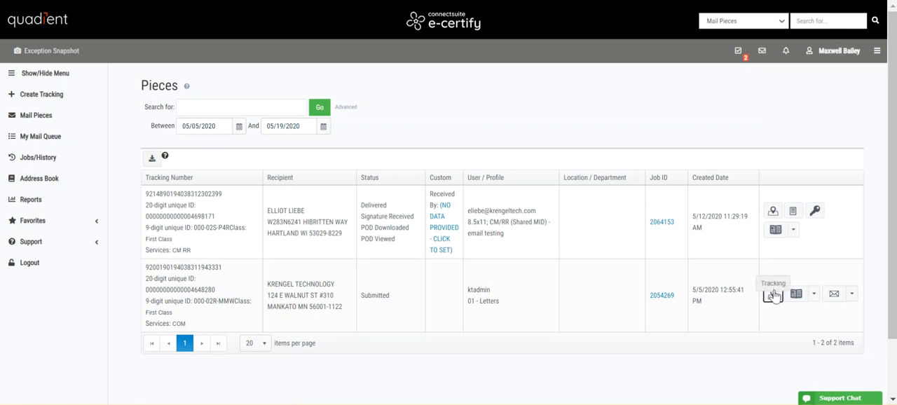
left_click(773, 294)
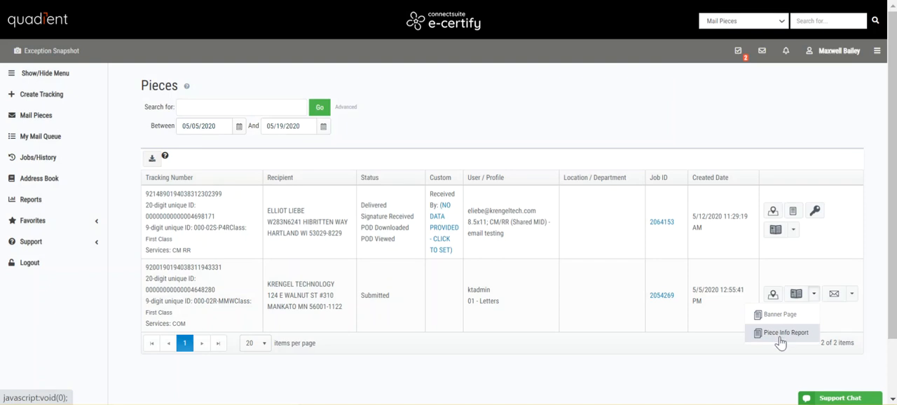
left_click(793, 230)
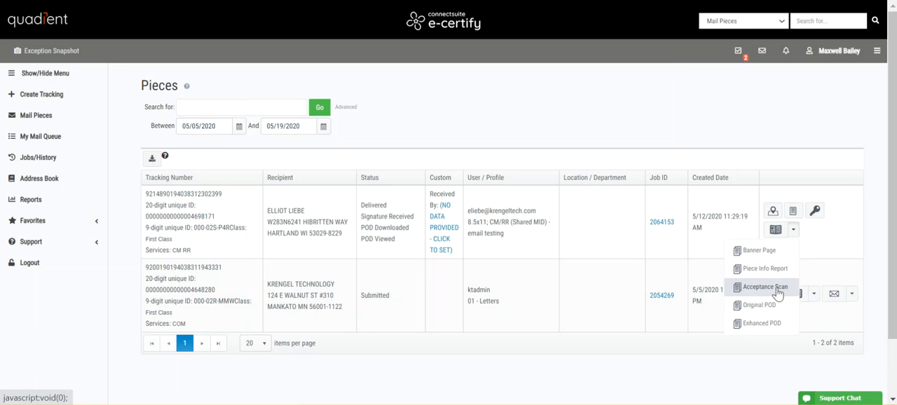
left_click(851, 293)
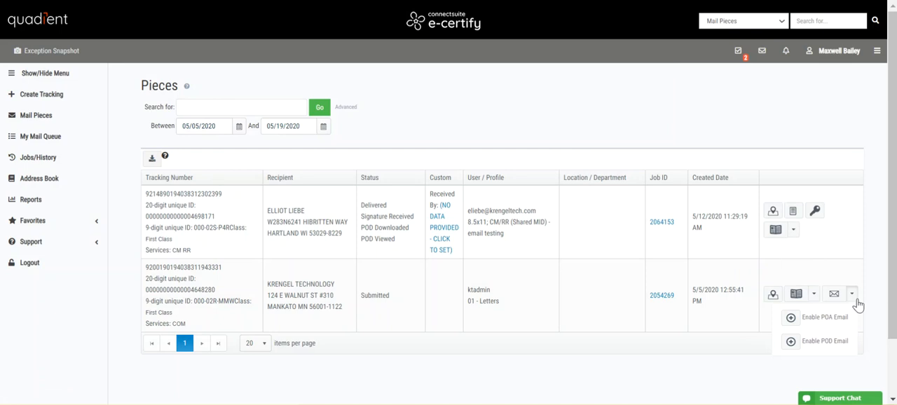
mouse_move(825, 340)
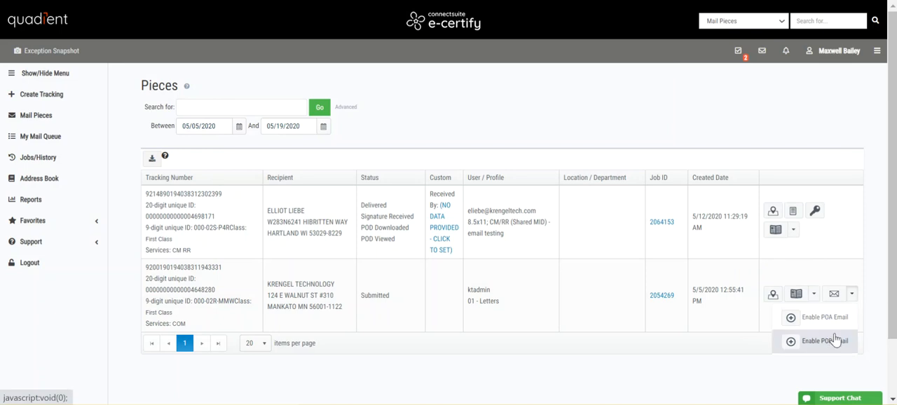
mouse_move(834, 323)
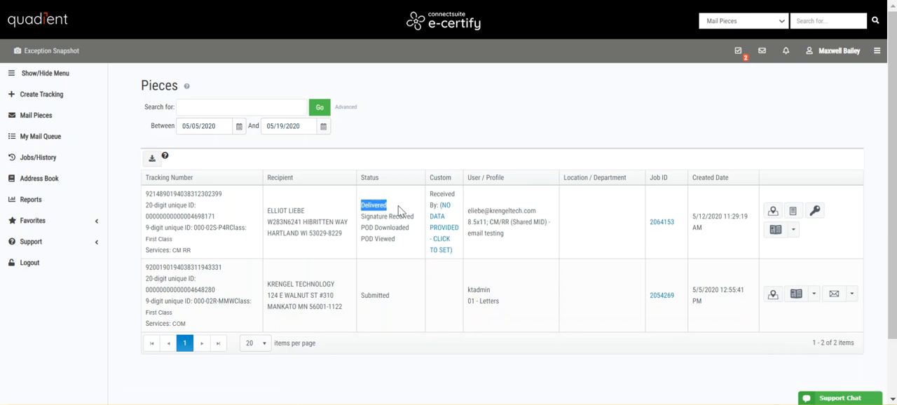
mouse_move(776, 191)
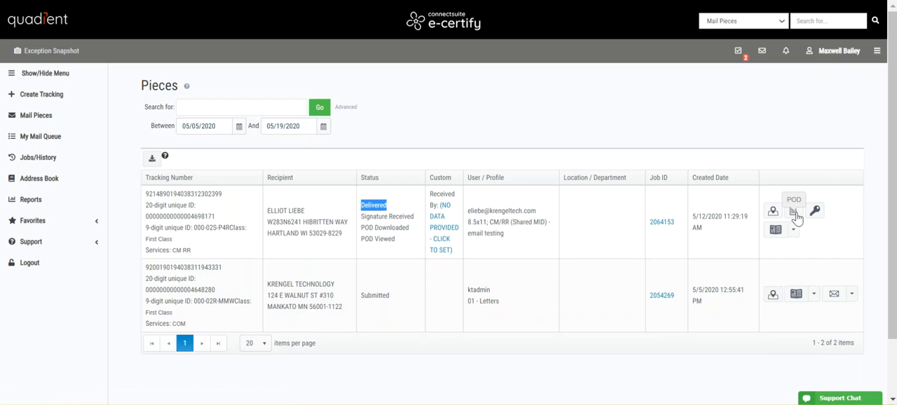
left_click(792, 230)
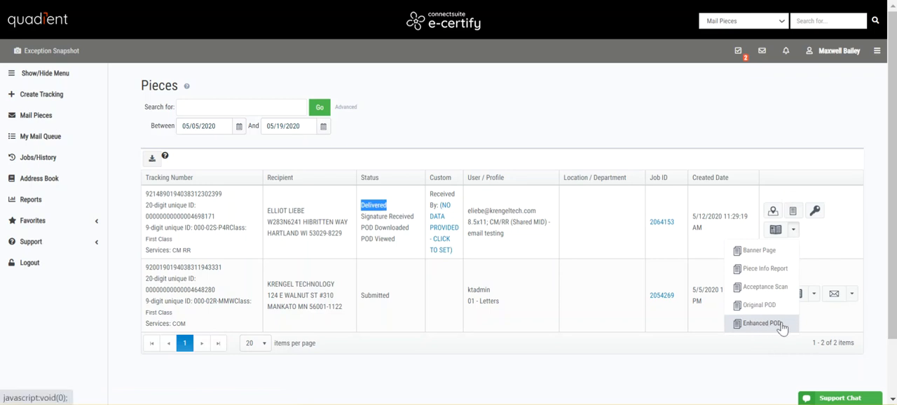
mouse_move(775, 286)
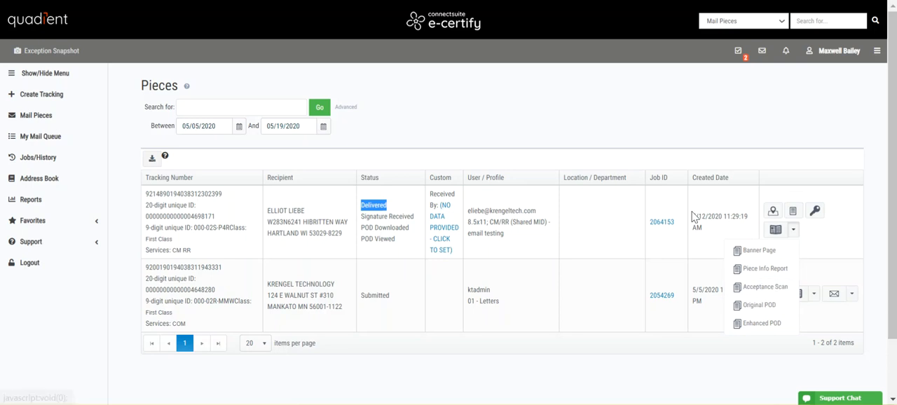
mouse_move(151, 160)
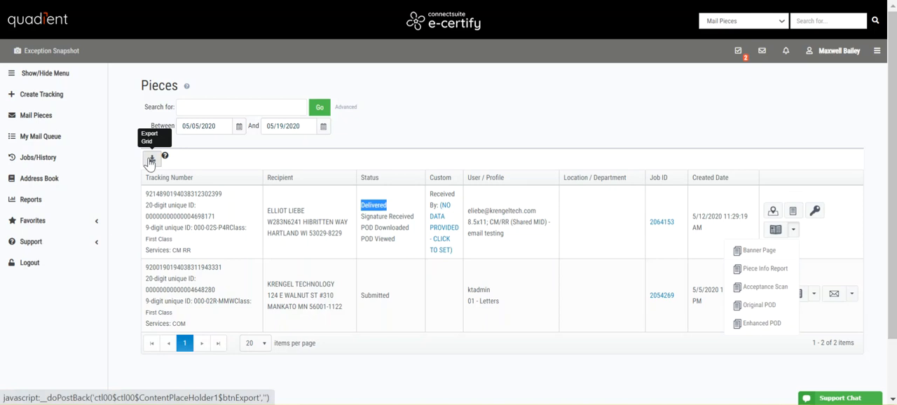
mouse_move(284, 163)
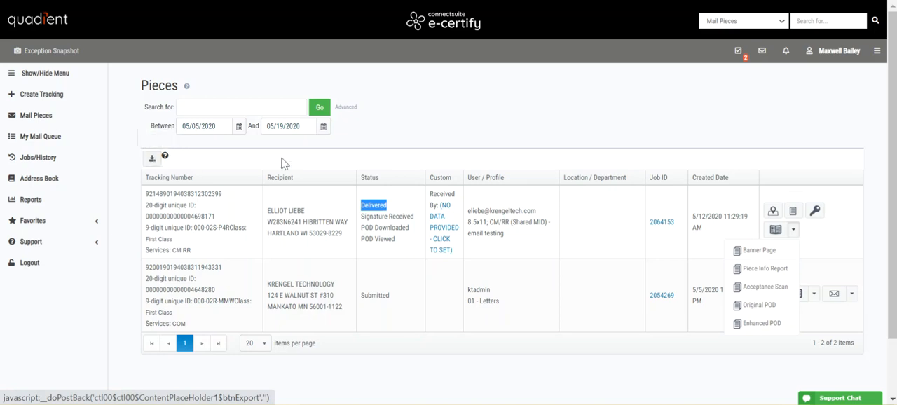
mouse_move(290, 147)
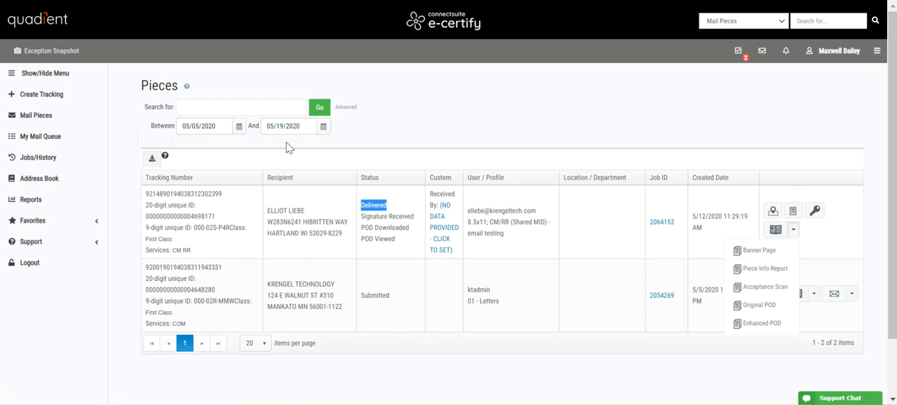
Set the Between start date to 01/04/2000 and rerun the pieces search.
left_click(239, 126)
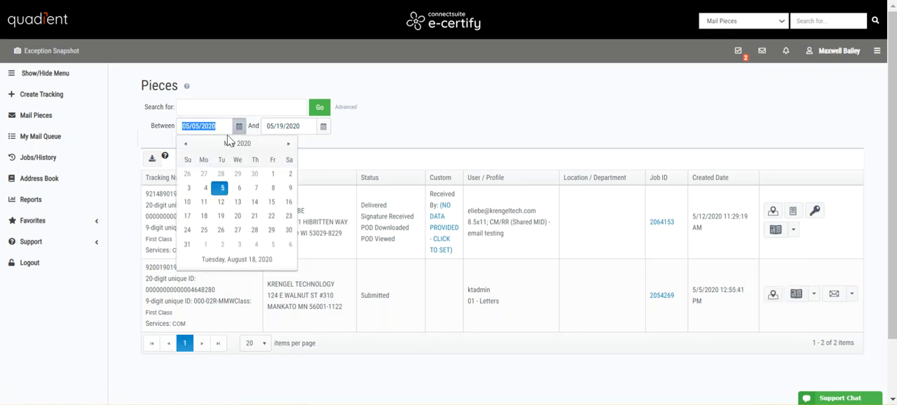
left_click(243, 143)
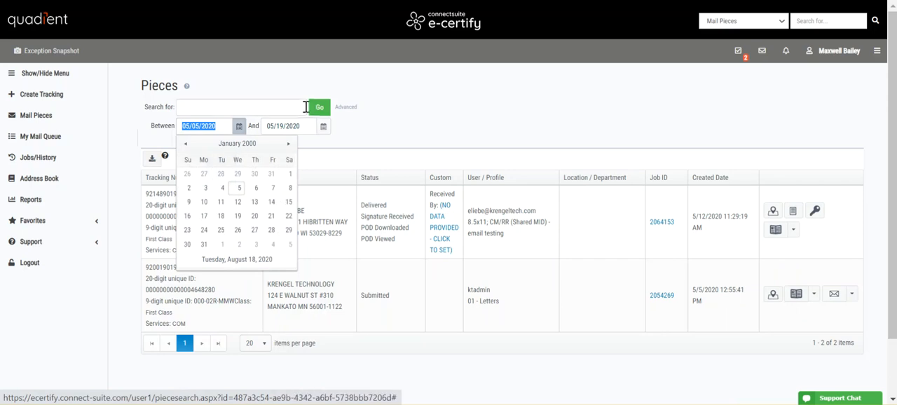
left_click(222, 187)
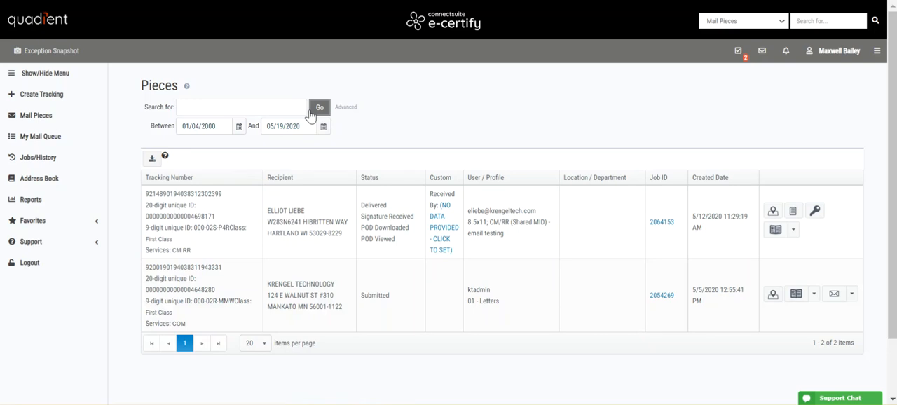
left_click(320, 106)
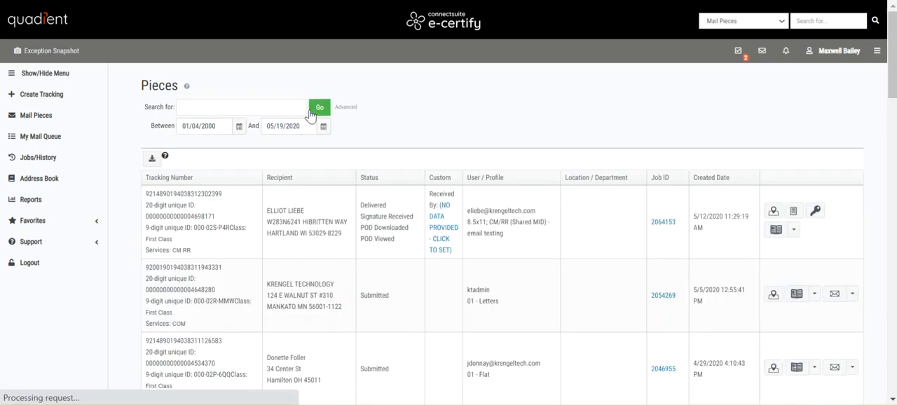
scroll("down", 3)
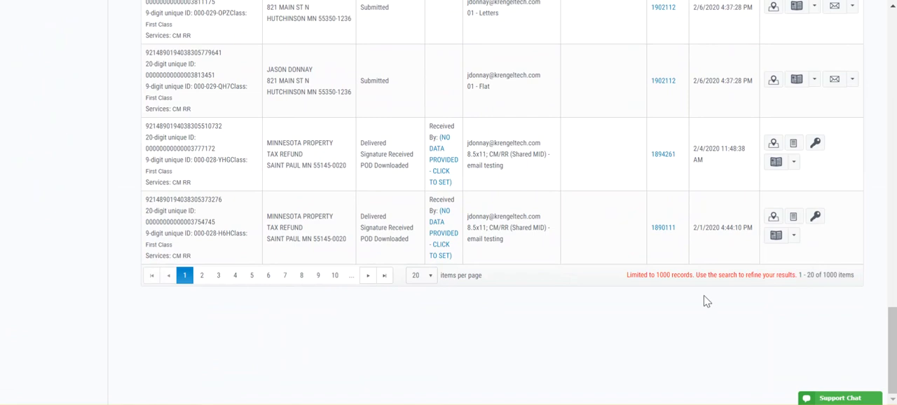
mouse_move(728, 312)
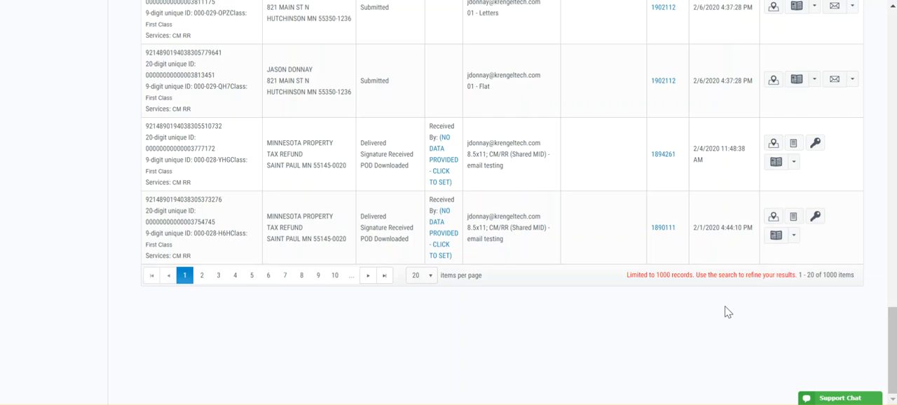
scroll("up", 3)
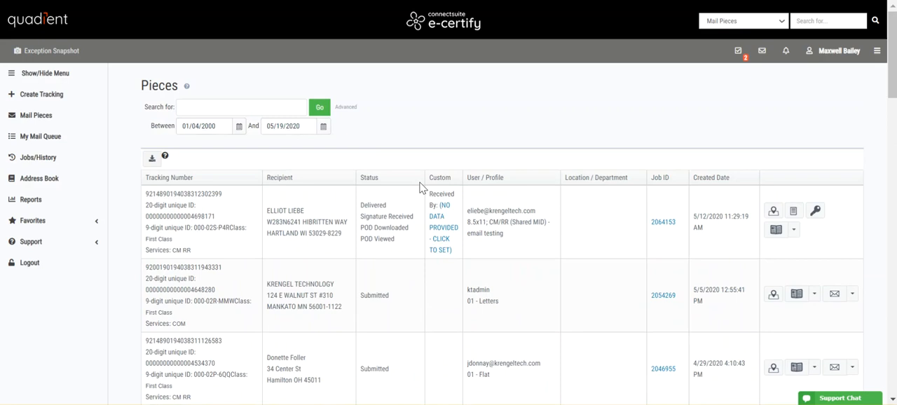
mouse_move(424, 150)
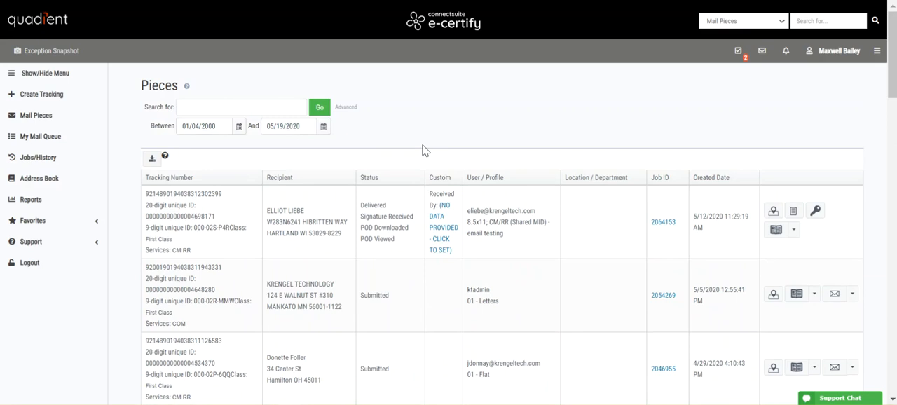